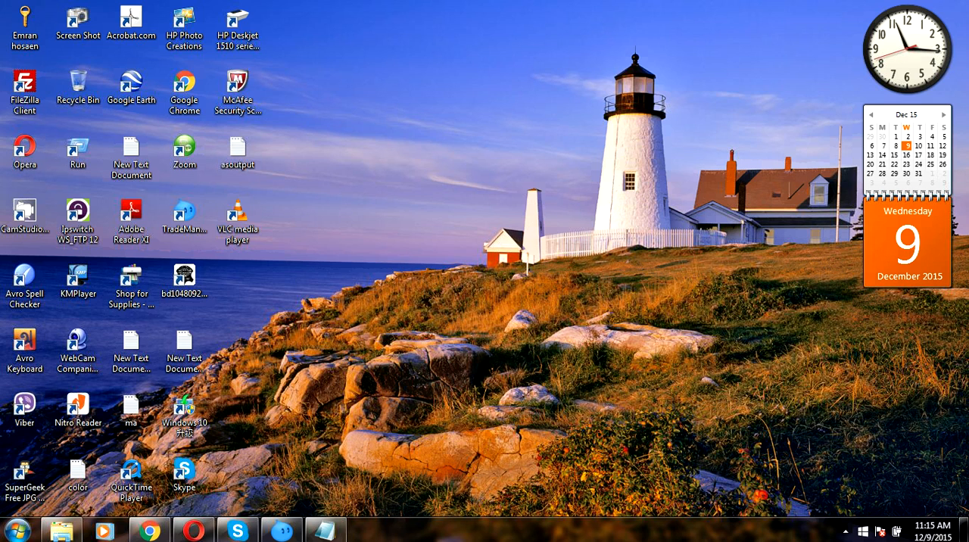
# Launch Microsoft Office Word 2007 from the Windows 7 Start menu
pyautogui.click(17, 528)
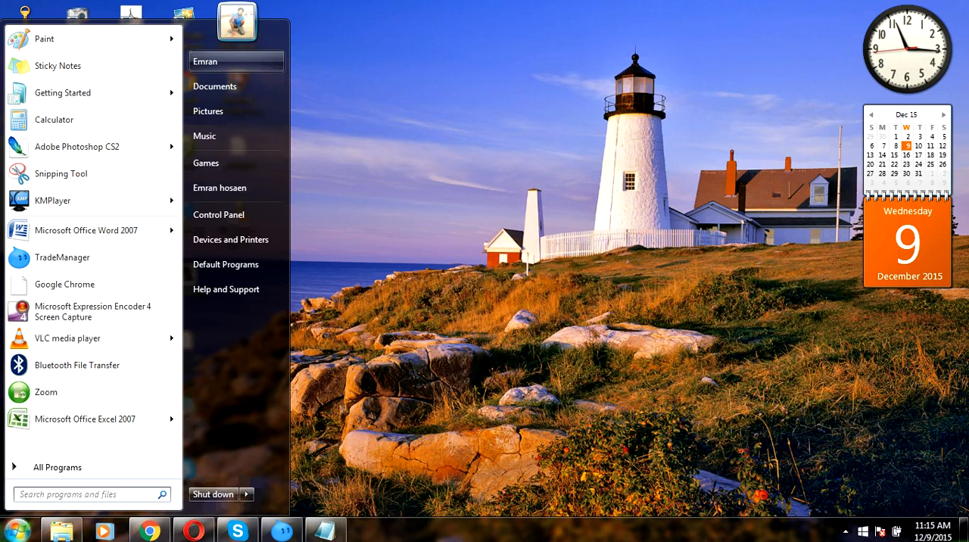
pyautogui.moveTo(85, 231)
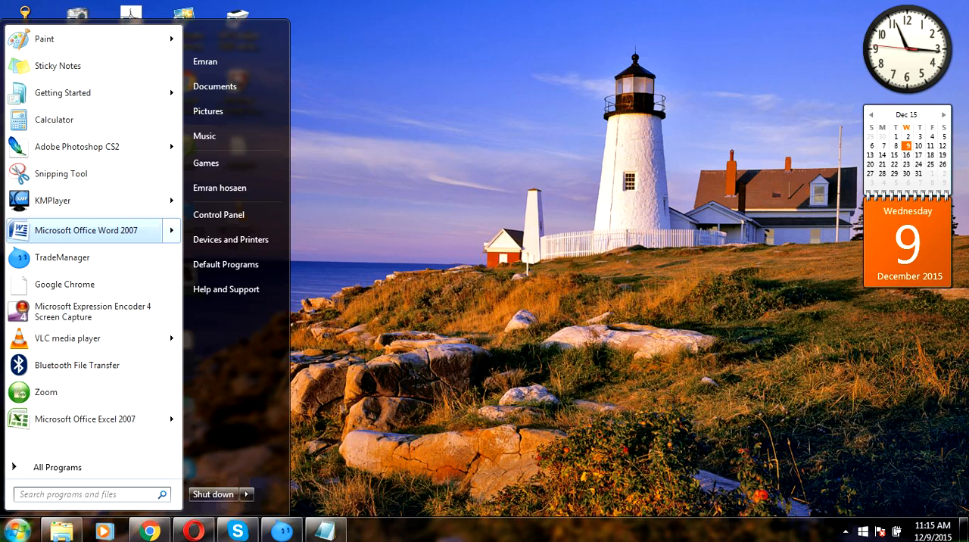
pyautogui.click(85, 230)
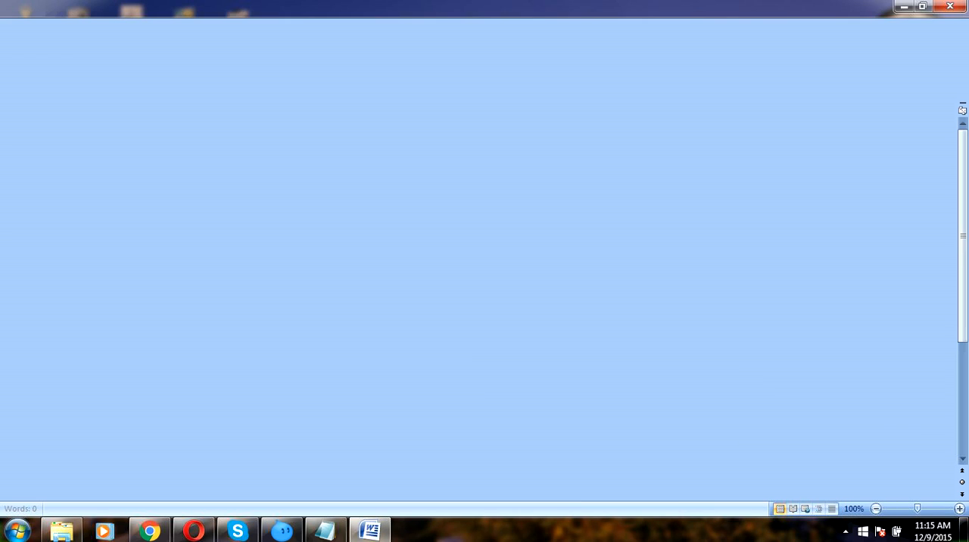
# Change the blank document to portrait orientation through Custom Margins in Page Setup
pyautogui.click(369, 529)
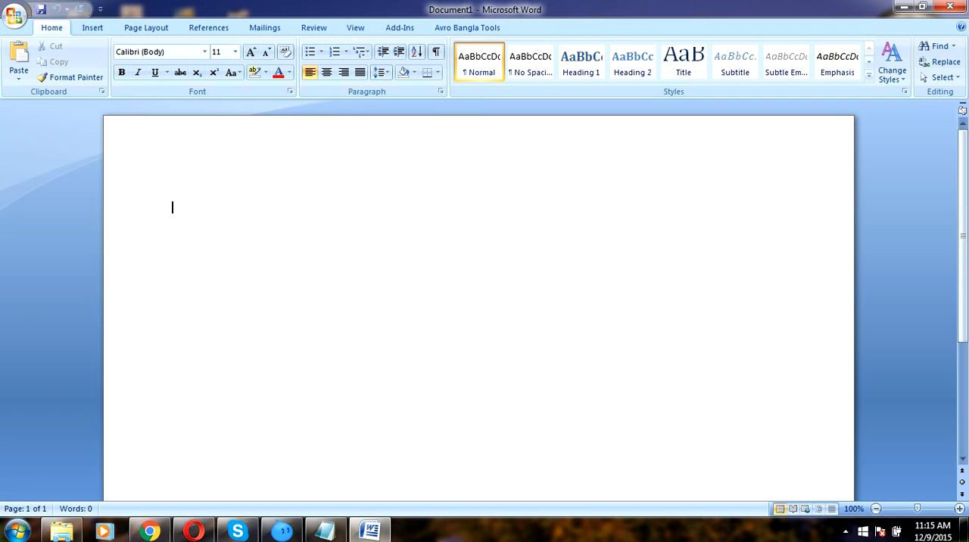
pyautogui.click(14, 528)
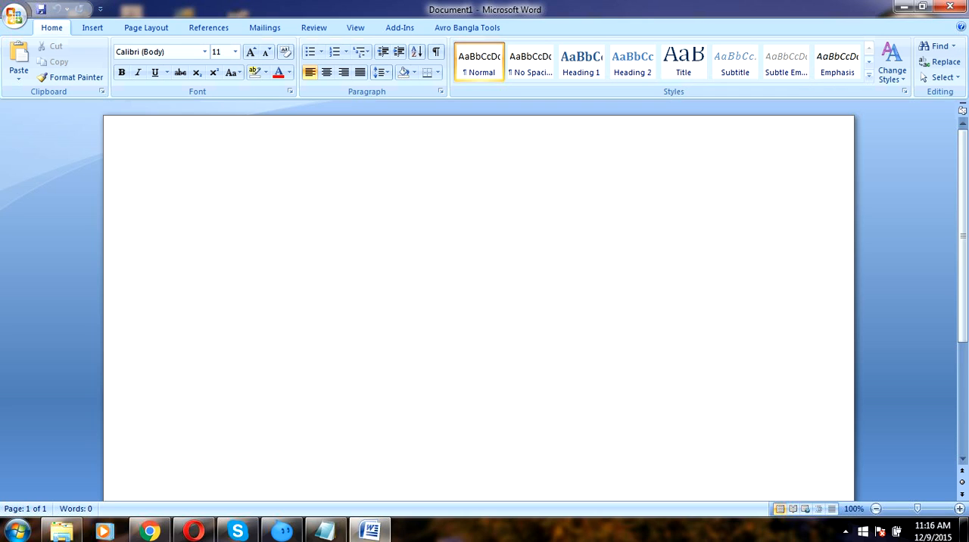
pyautogui.click(145, 27)
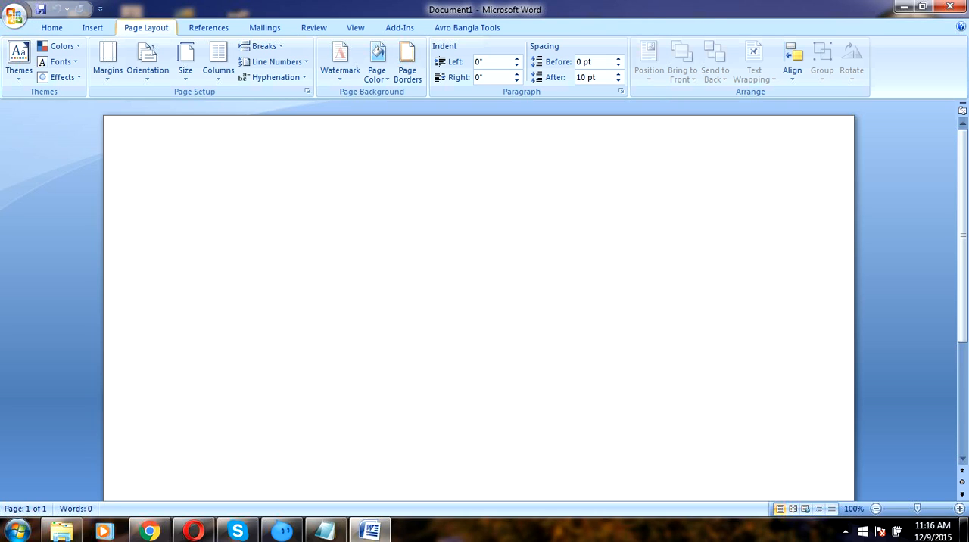
pyautogui.click(108, 61)
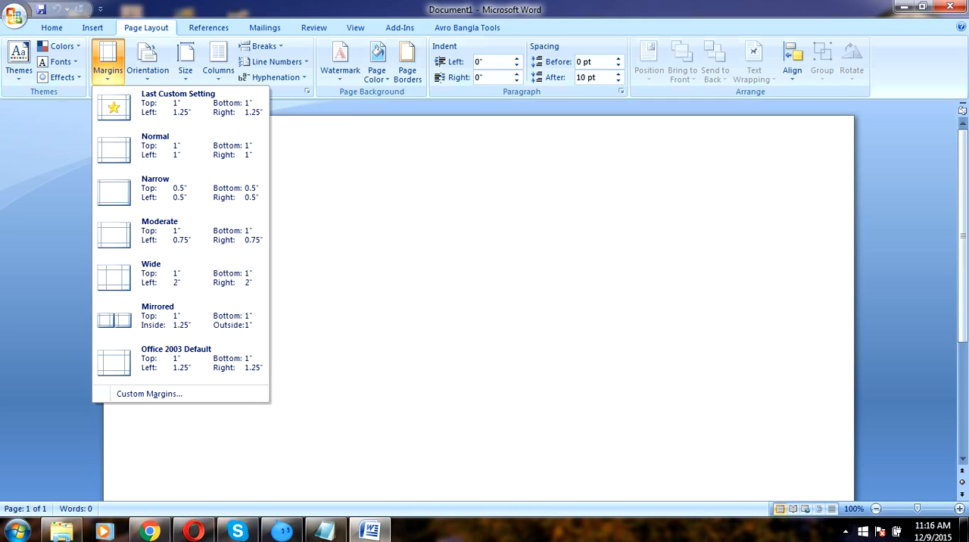
pyautogui.moveTo(149, 394)
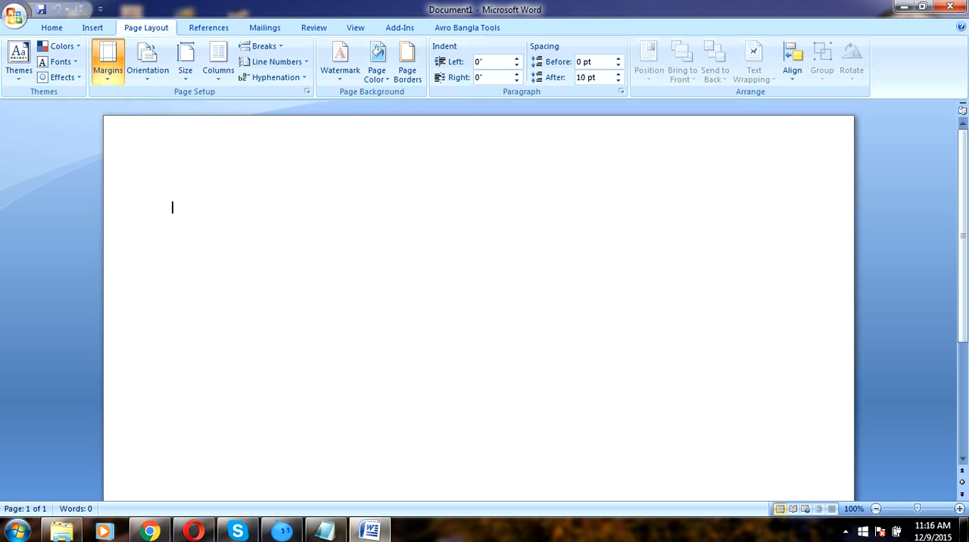
pyautogui.click(306, 91)
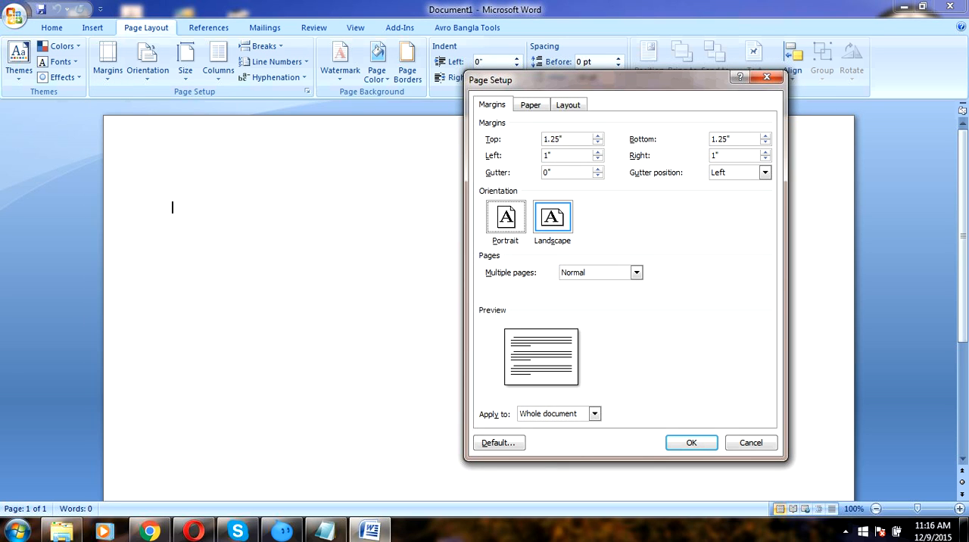
pyautogui.click(505, 218)
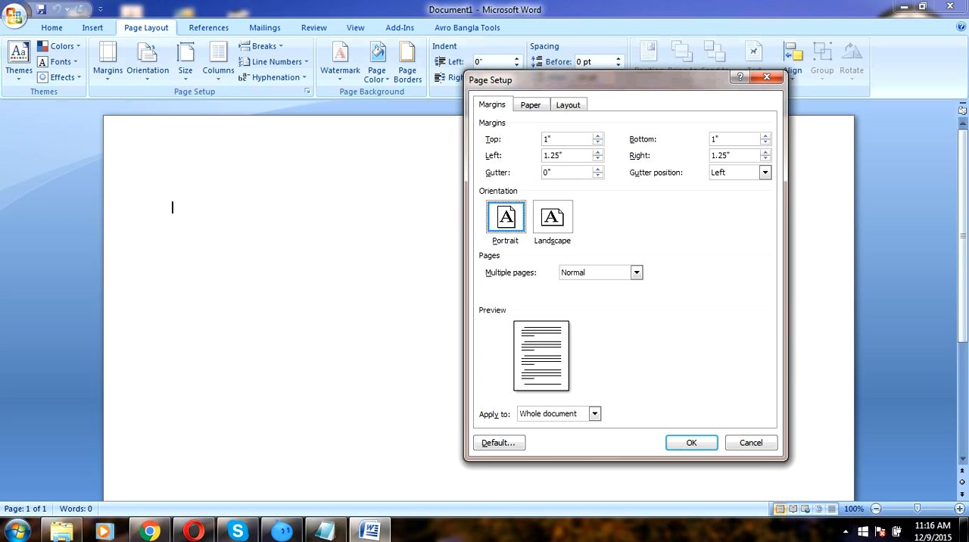
pyautogui.click(690, 442)
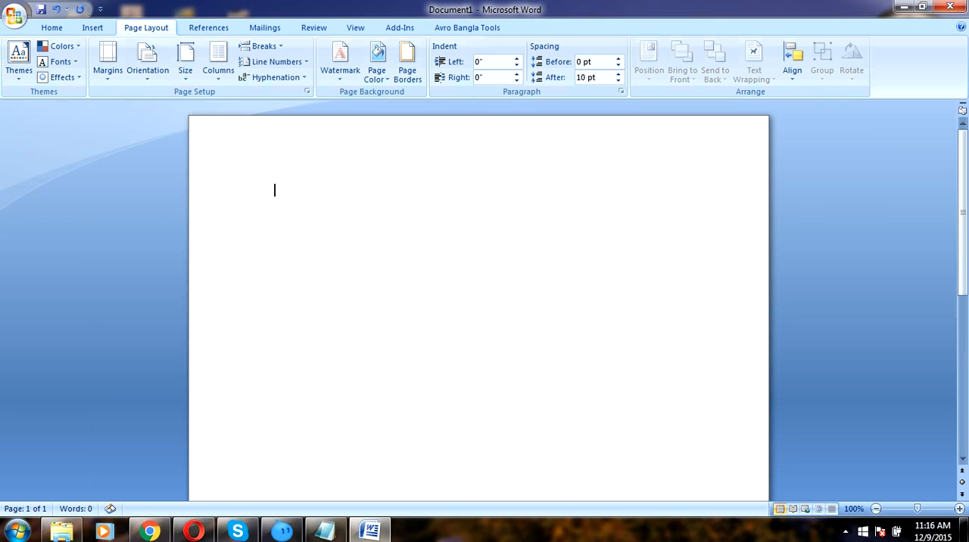
# Type placeholder lines 'hkjhKJ', 'AKJSDFHKJSHF', 'HAsfhakdlhsakjd', 'SKFJHKJHkd' spaced down the page
pyautogui.write('hkjhKJ')
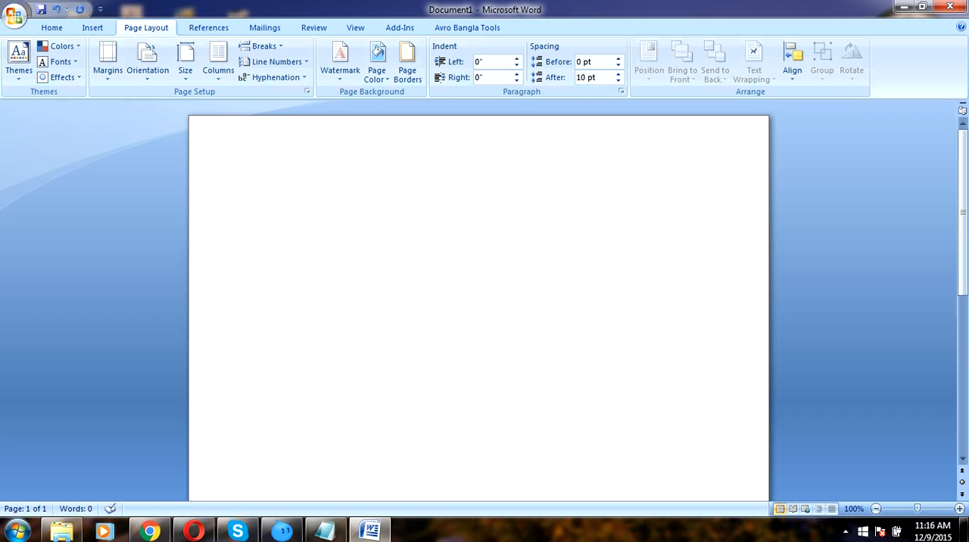
pyautogui.write('AKJSDFHKJSHF')
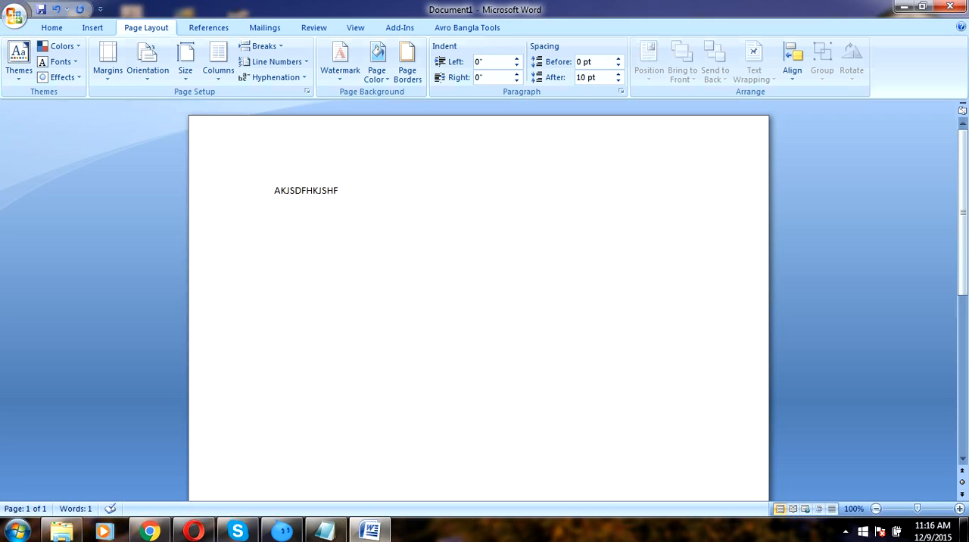
pyautogui.write('HAsfhakdlhsakjd')
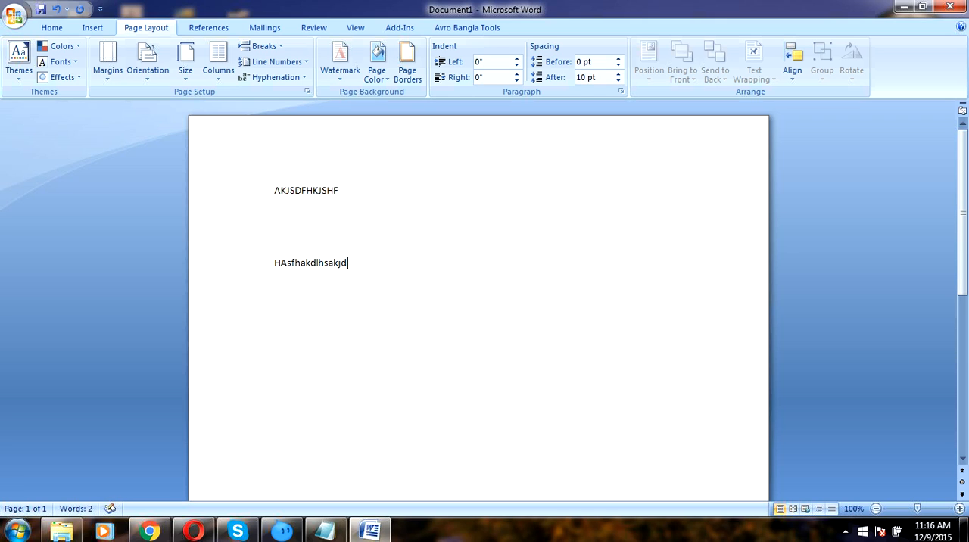
pyautogui.write('SKFJHKJHkdjX')
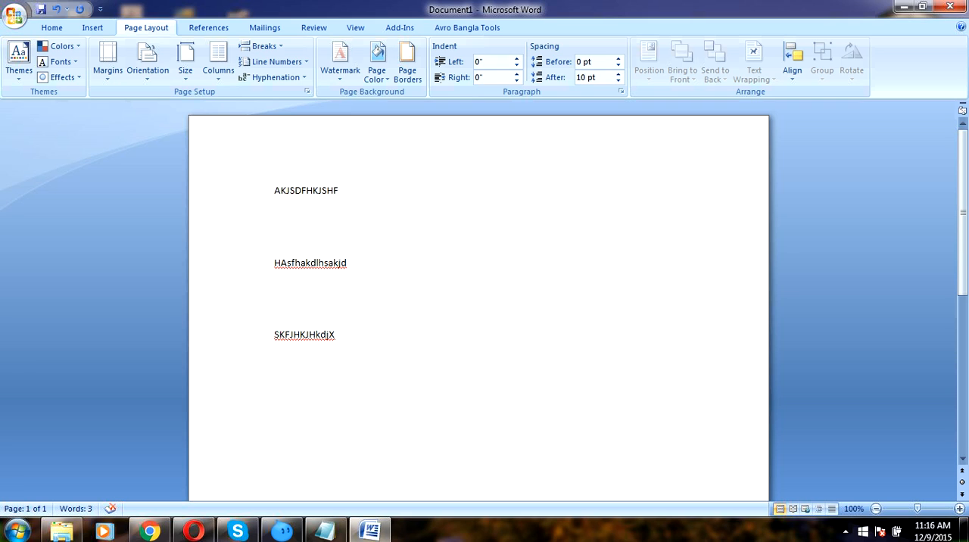
pyautogui.click(274, 382)
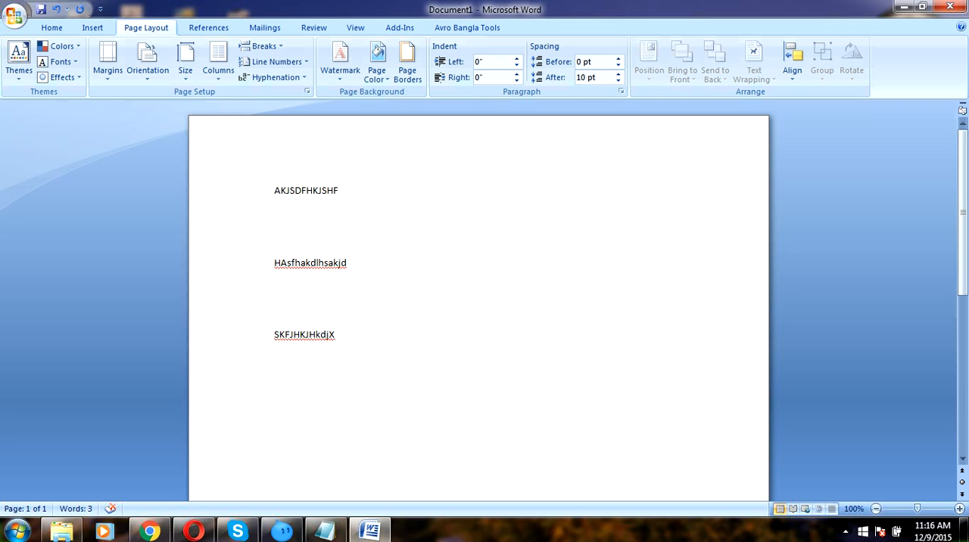
pyautogui.click(275, 382)
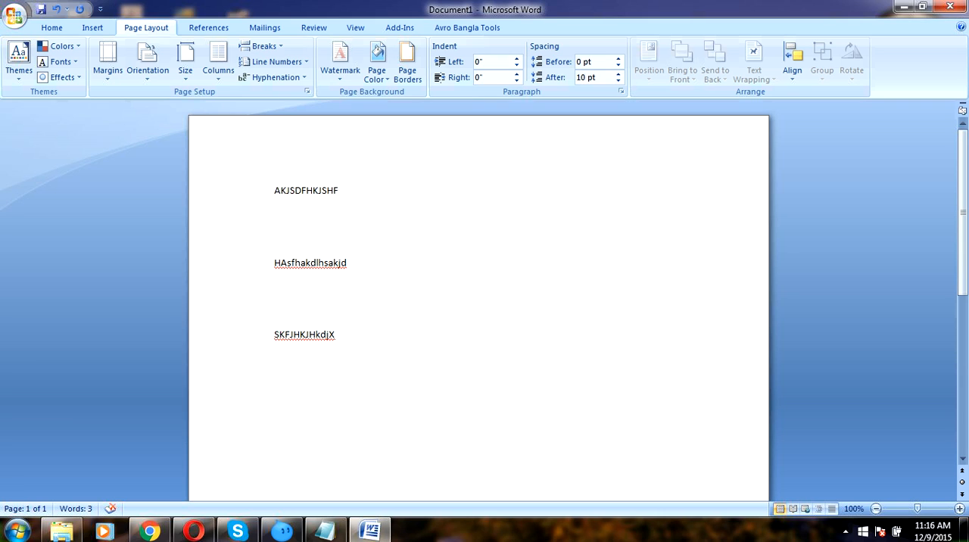
pyautogui.click(275, 382)
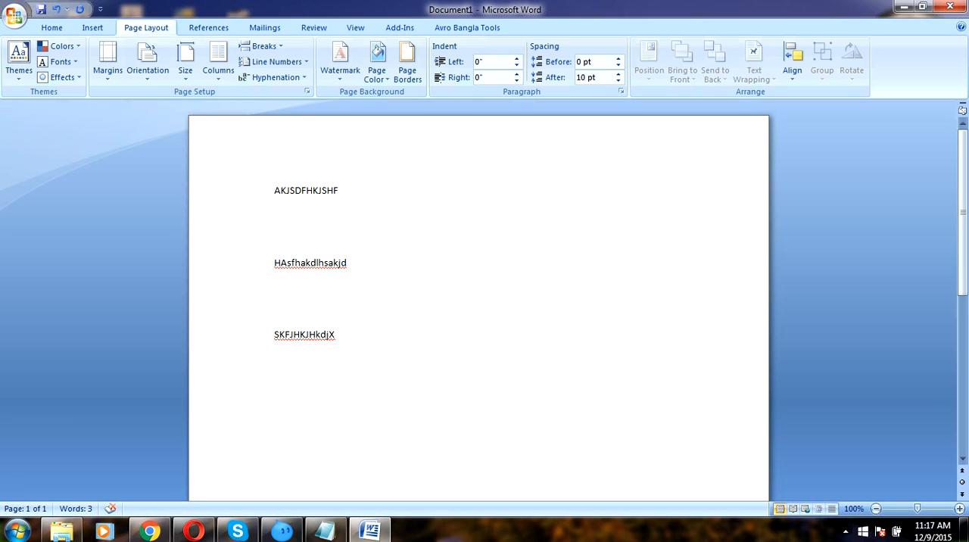
pyautogui.click(275, 382)
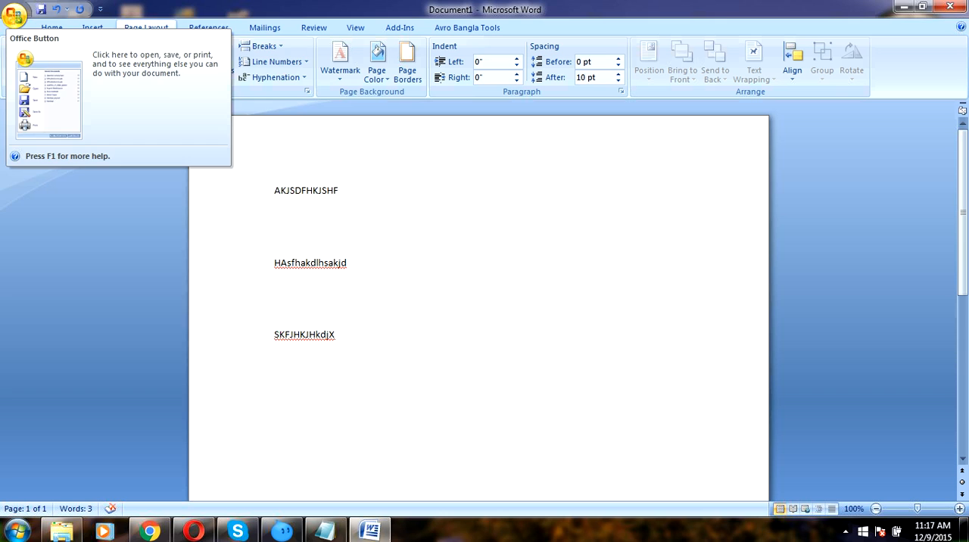
# View the three-line portrait page in Print Preview, close it, and bring back the Office menu
pyautogui.click(15, 13)
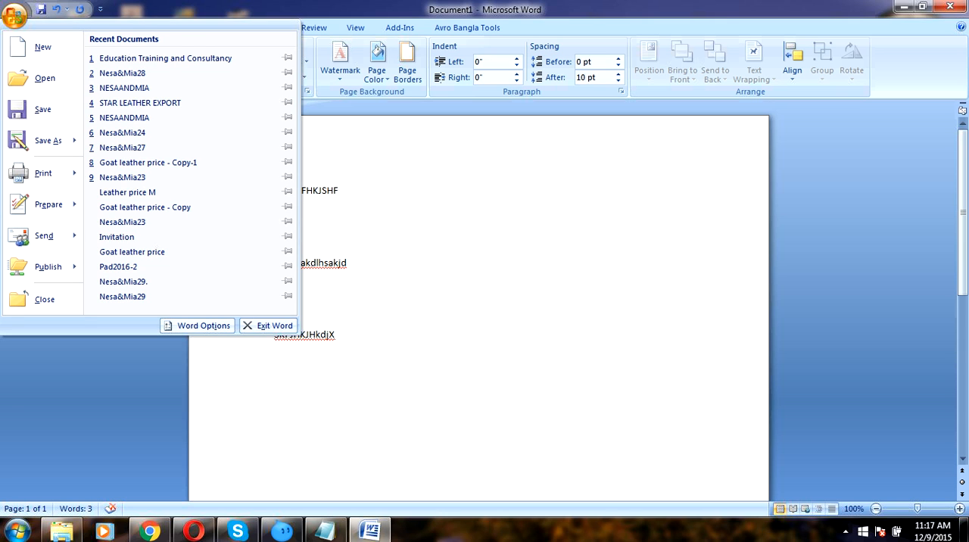
pyautogui.click(43, 172)
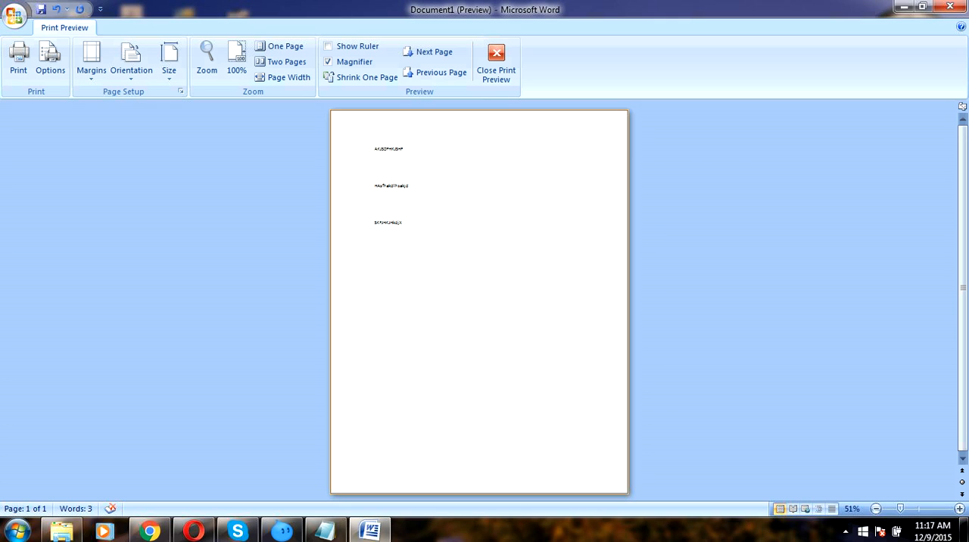
pyautogui.click(495, 57)
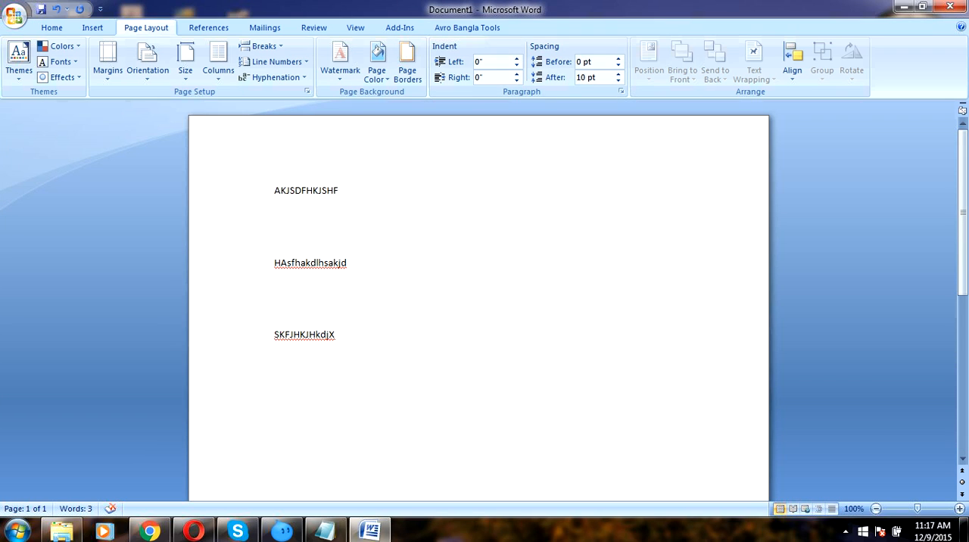
pyautogui.click(15, 14)
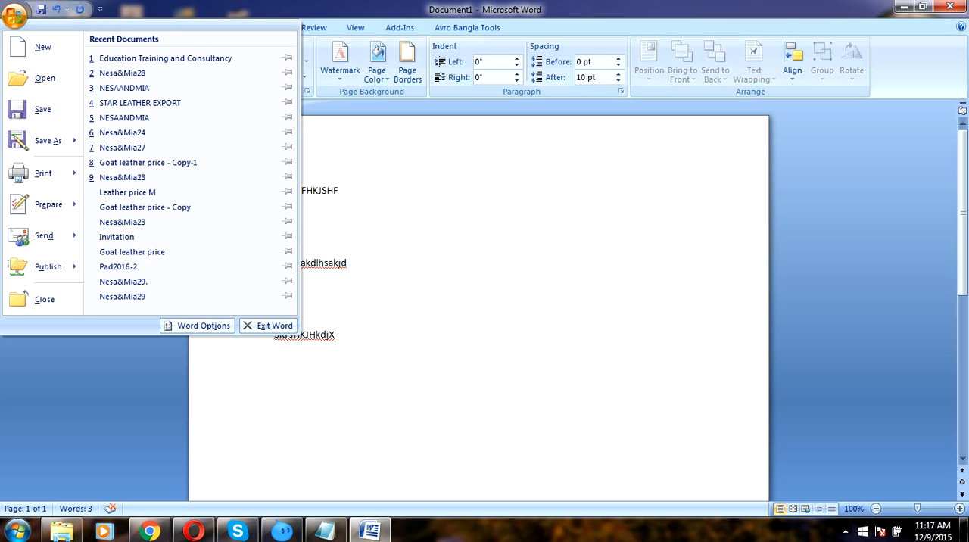
# Open the HP Deskjet Print dialog and pick Current page, then Pages, as the range
pyautogui.click(43, 173)
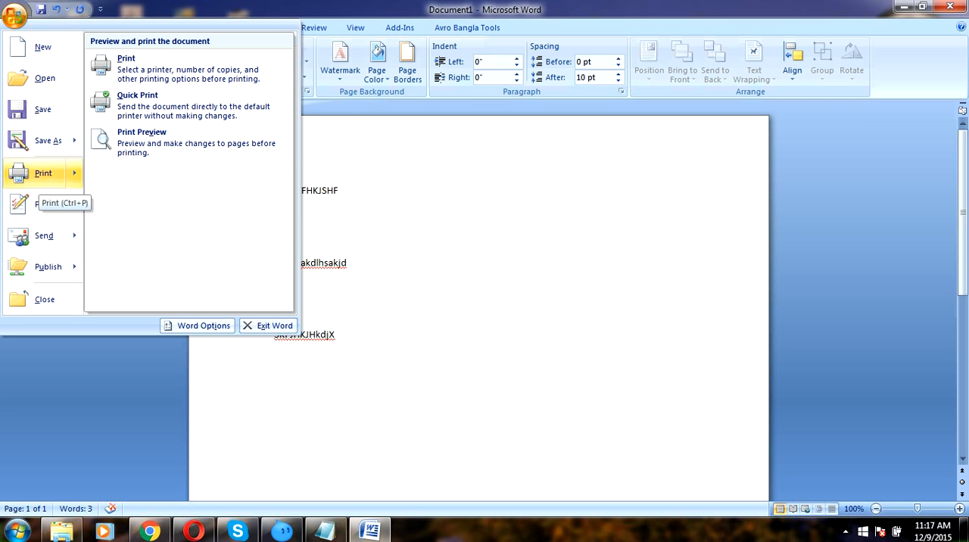
pyautogui.click(125, 57)
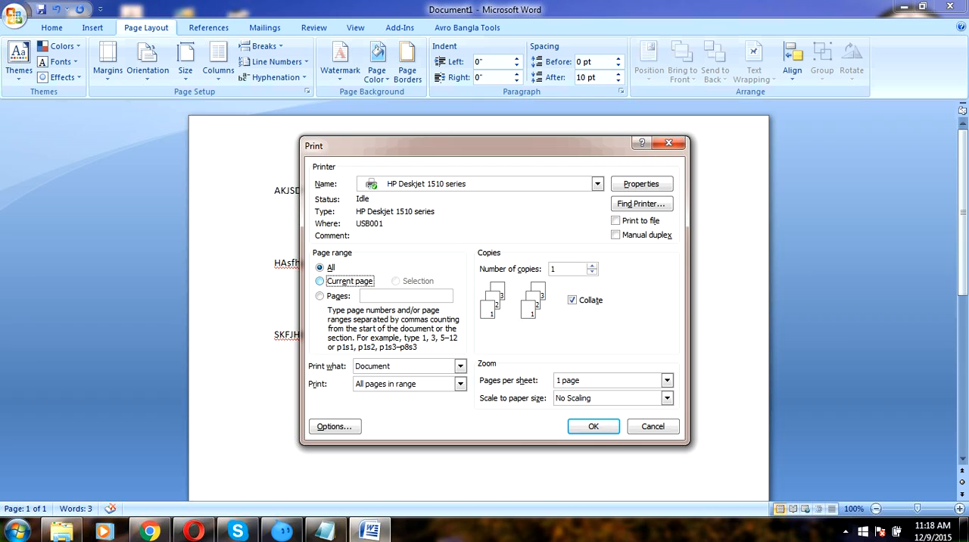
pyautogui.click(319, 281)
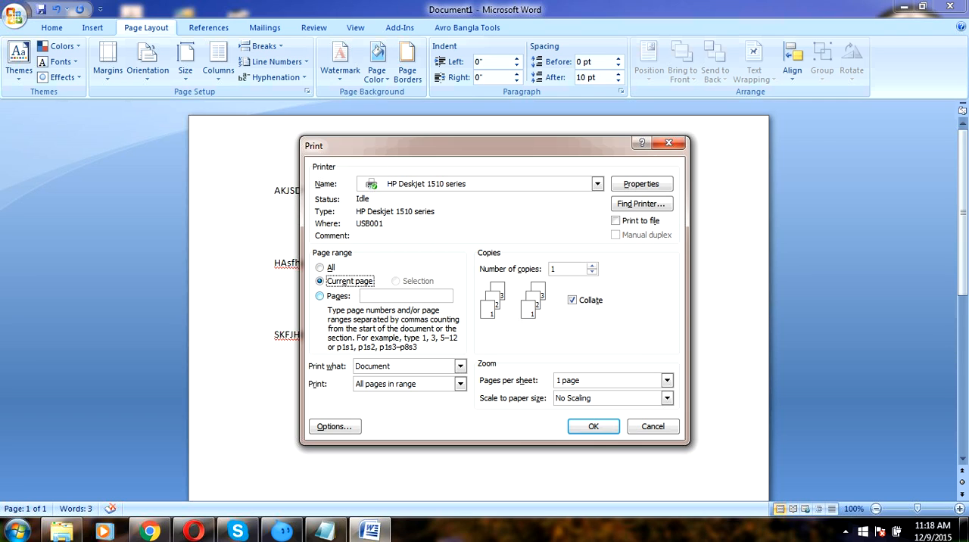
pyautogui.click(320, 295)
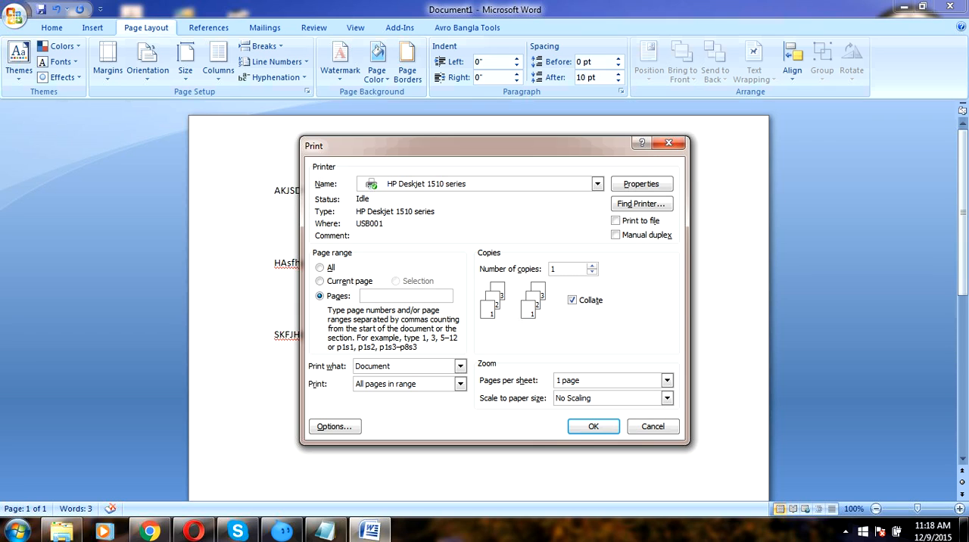
pyautogui.write('2')
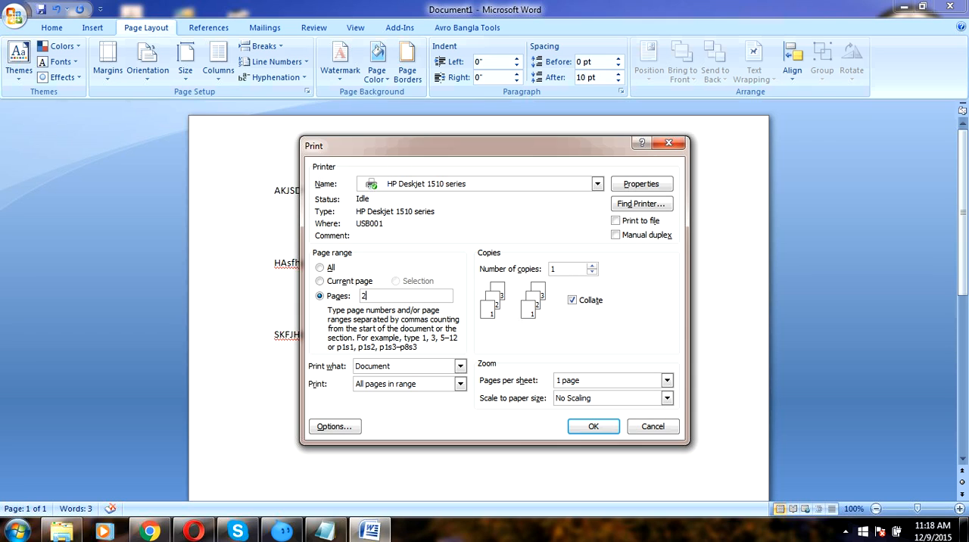
pyautogui.write(',3')
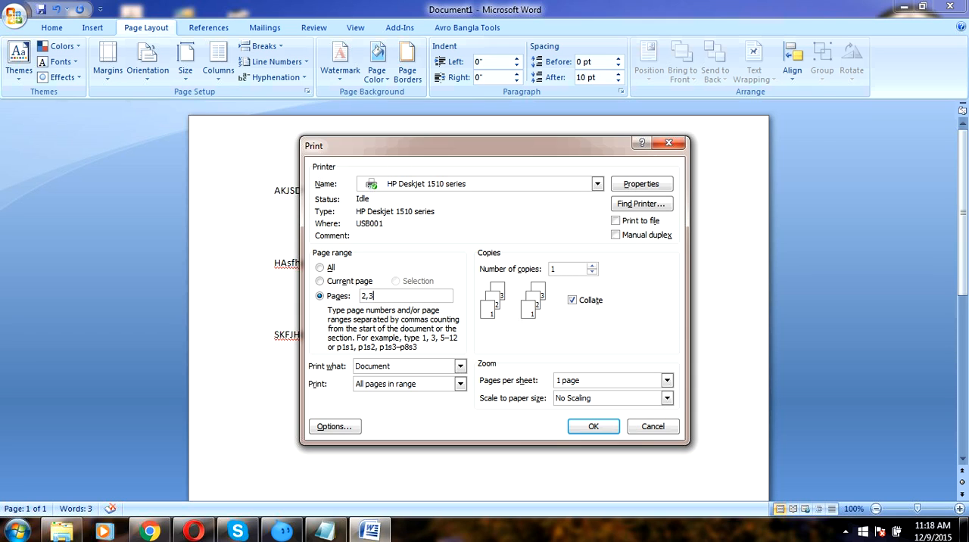
pyautogui.write(',5')
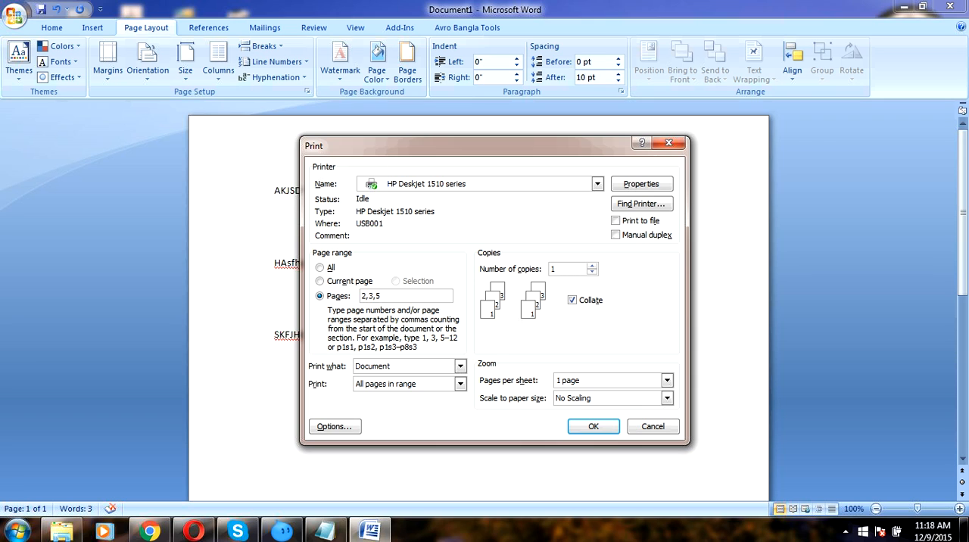
pyautogui.write(',10')
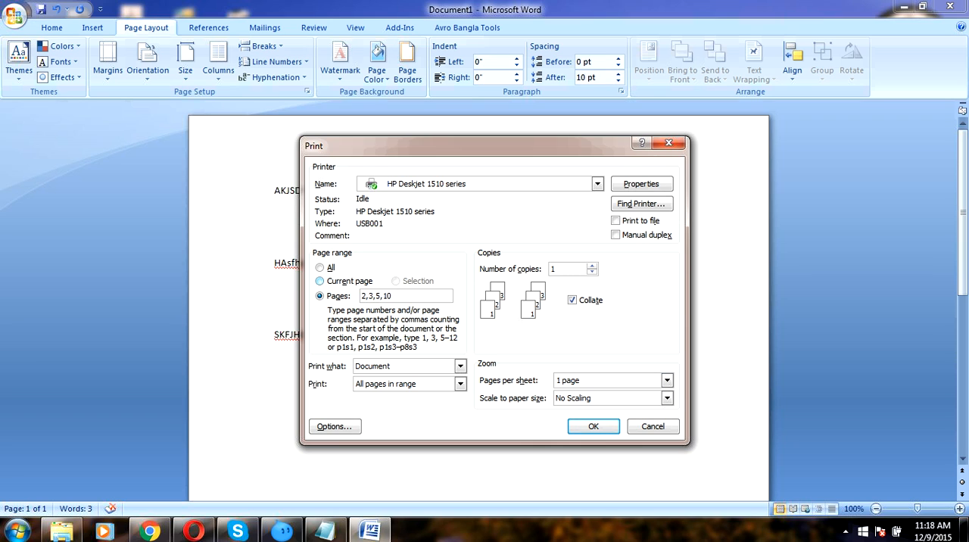
pyautogui.click(319, 281)
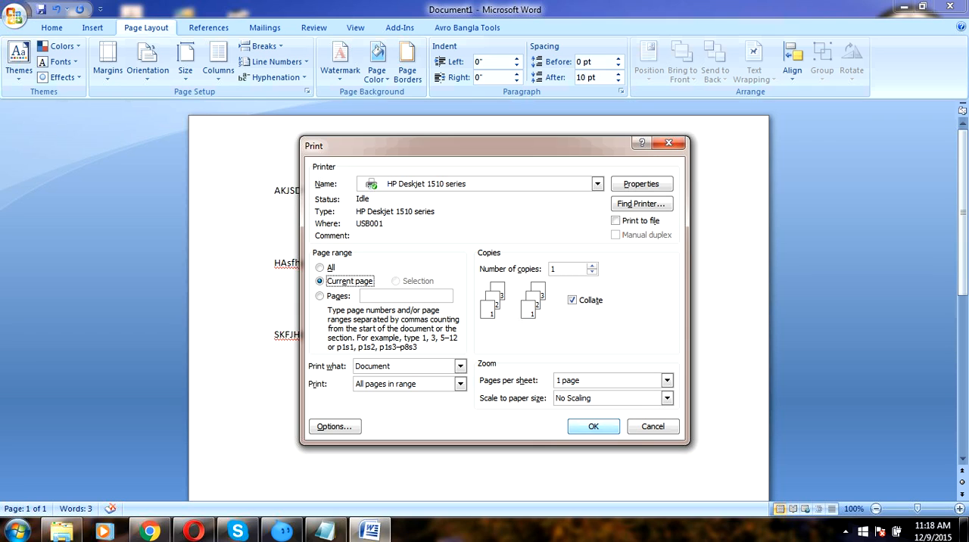
pyautogui.click(319, 267)
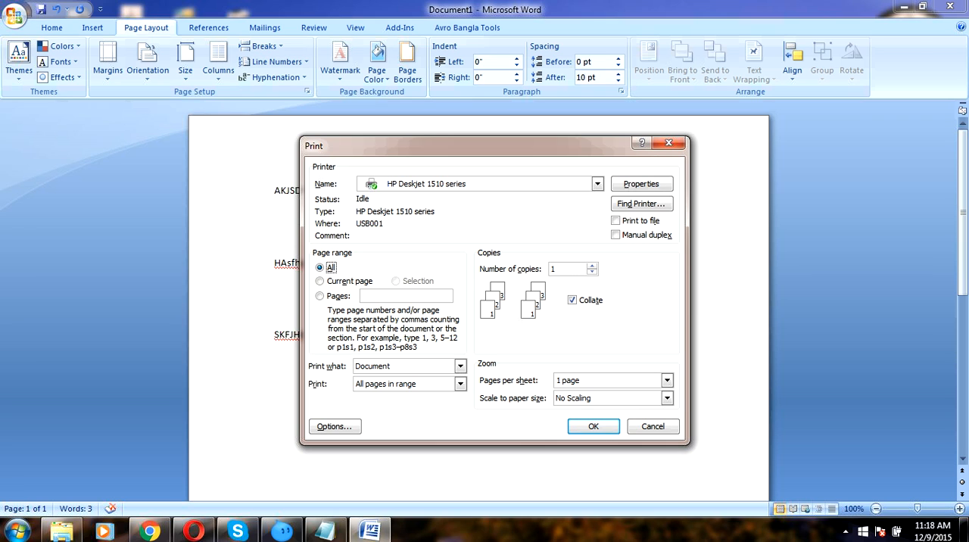
pyautogui.click(320, 281)
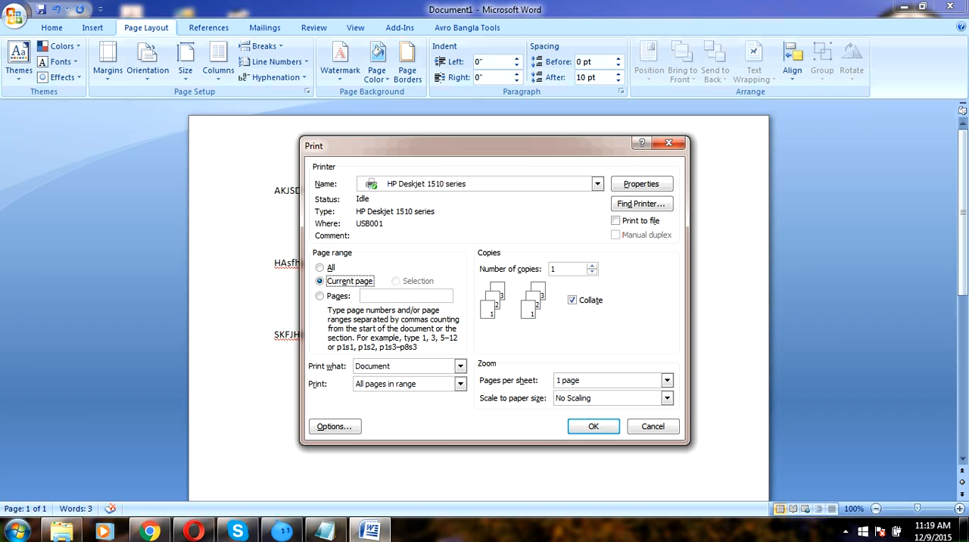
# Set Number of copies to 2 in the Print dialog
pyautogui.click(568, 269)
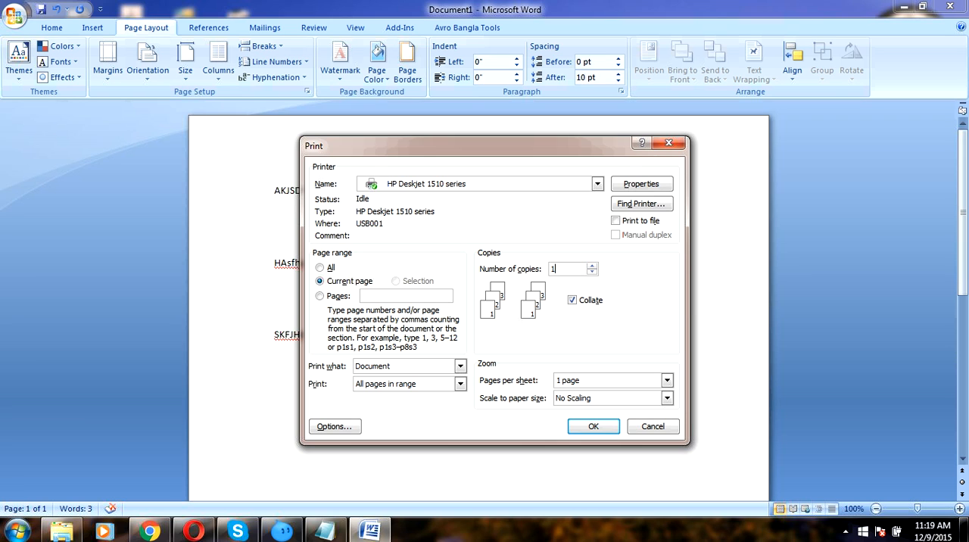
pyautogui.click(593, 264)
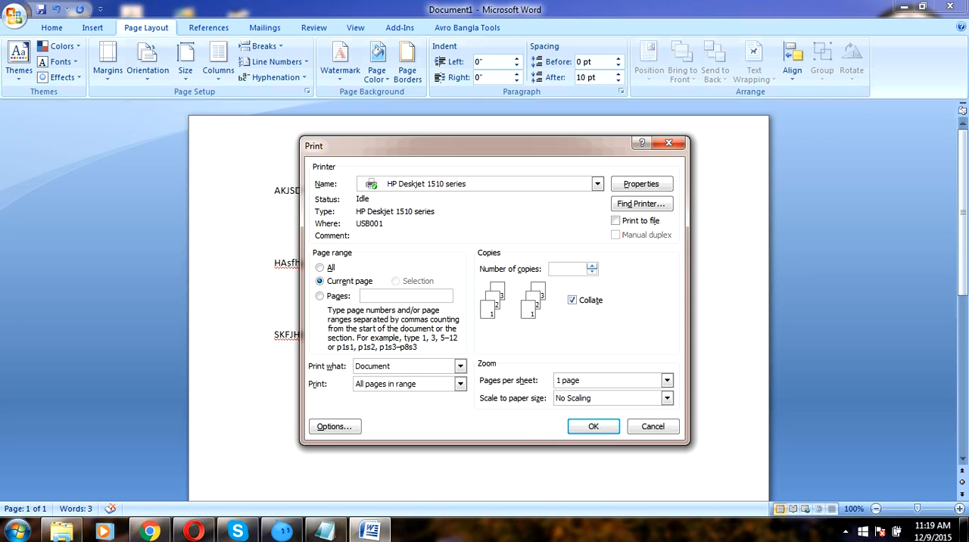
pyautogui.click(592, 265)
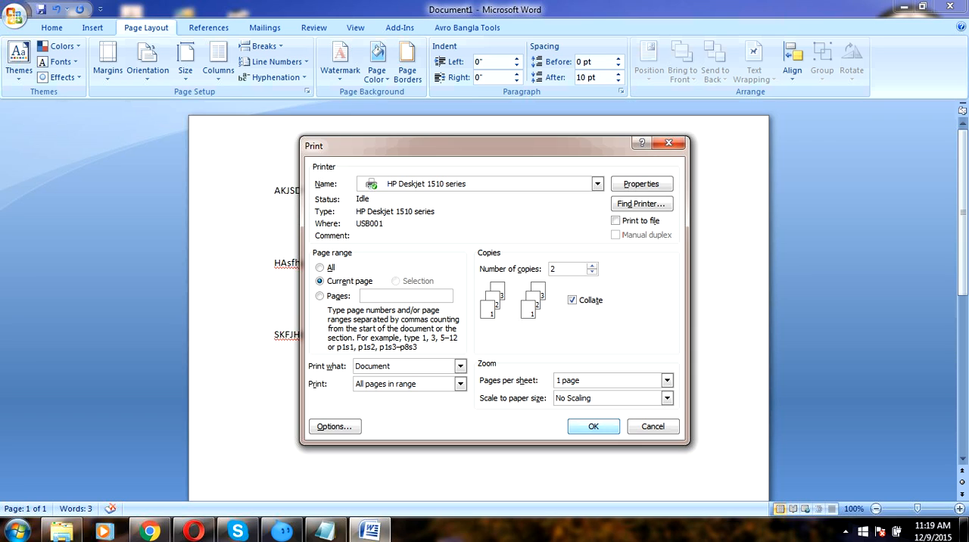
pyautogui.click(568, 268)
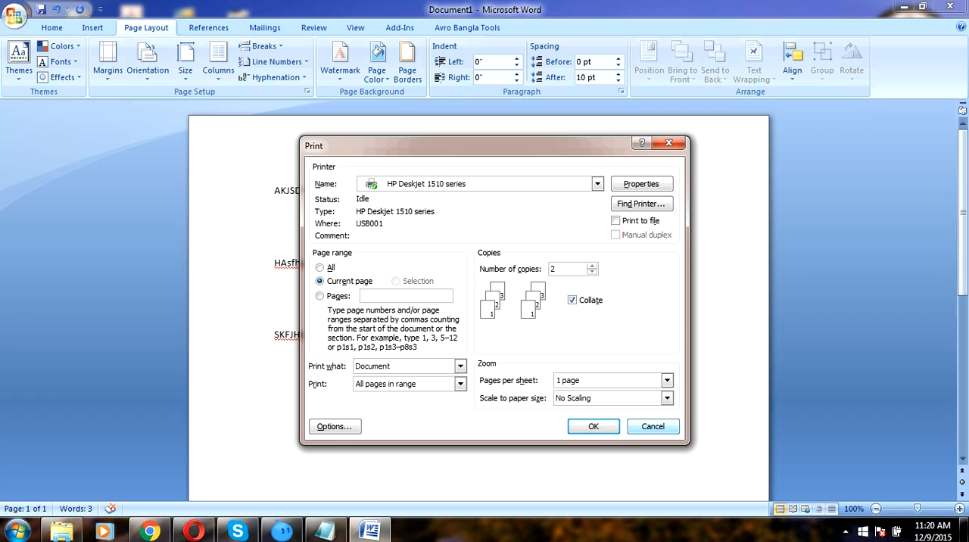
pyautogui.click(567, 268)
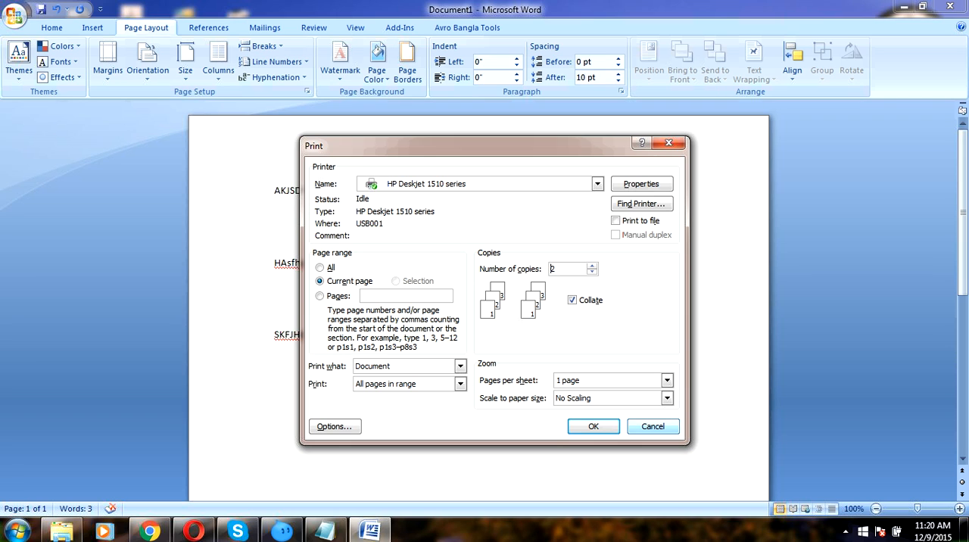